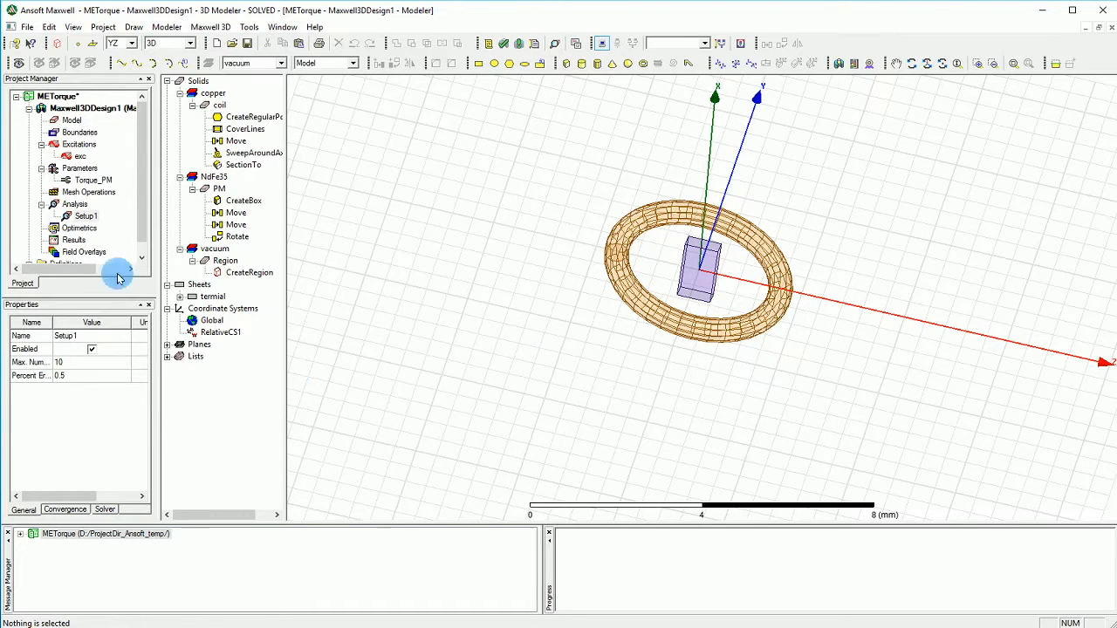
pyautogui.moveTo(1021, 354)
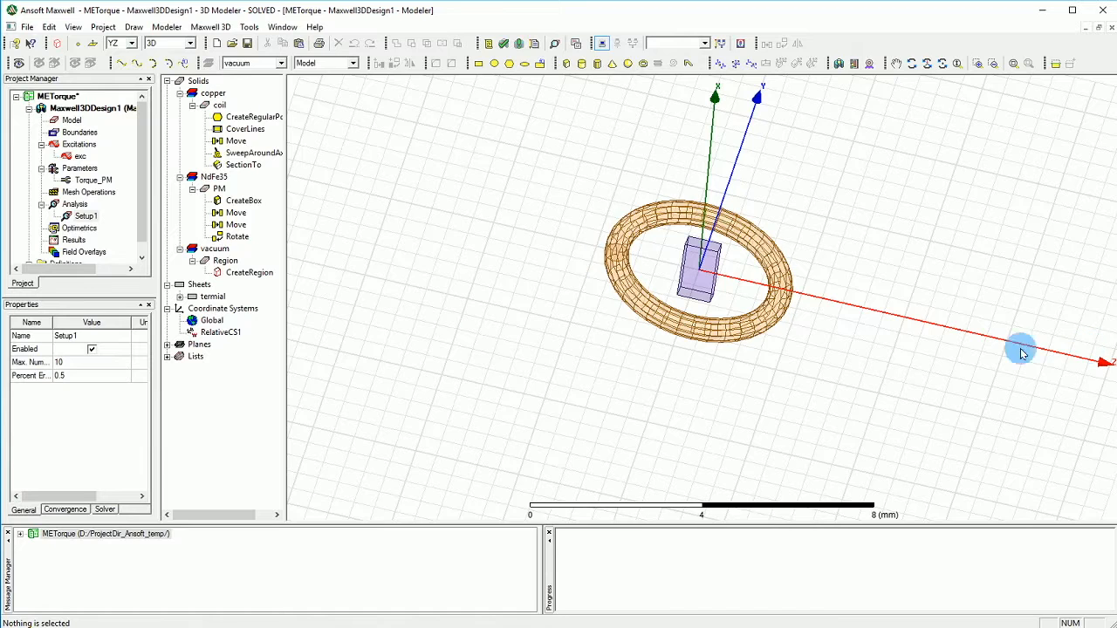
# Open the context menu for Setup1 under Analysis.
pyautogui.rightClick(86, 215)
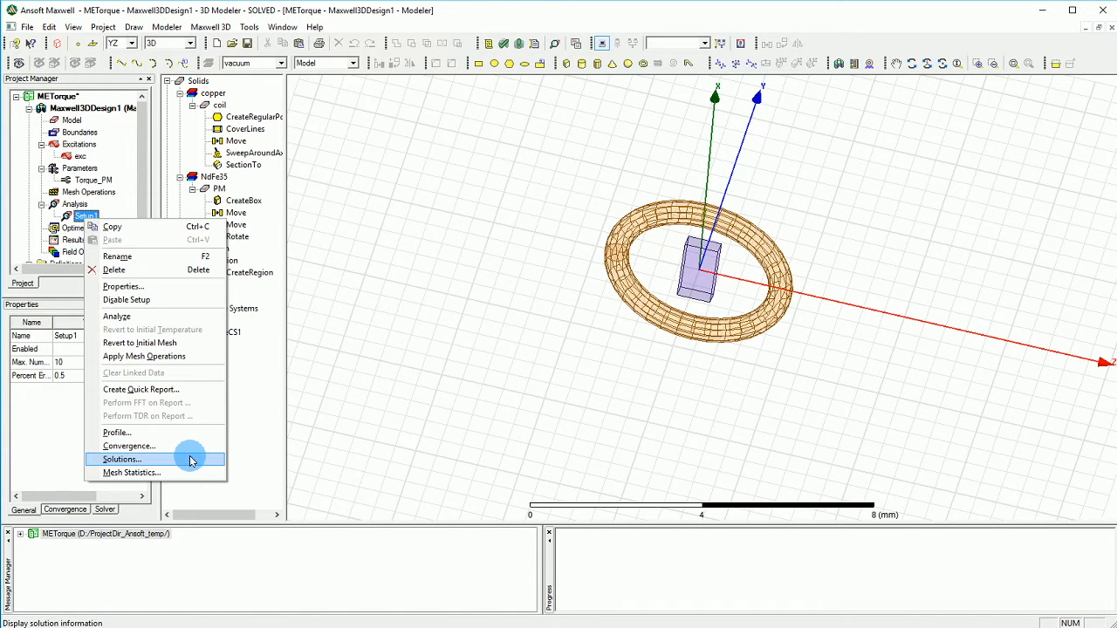
# View Setup1's solutions showing Torque_PM 1.1269E-005 N·m, then the adaptive pass profile.
pyautogui.click(121, 459)
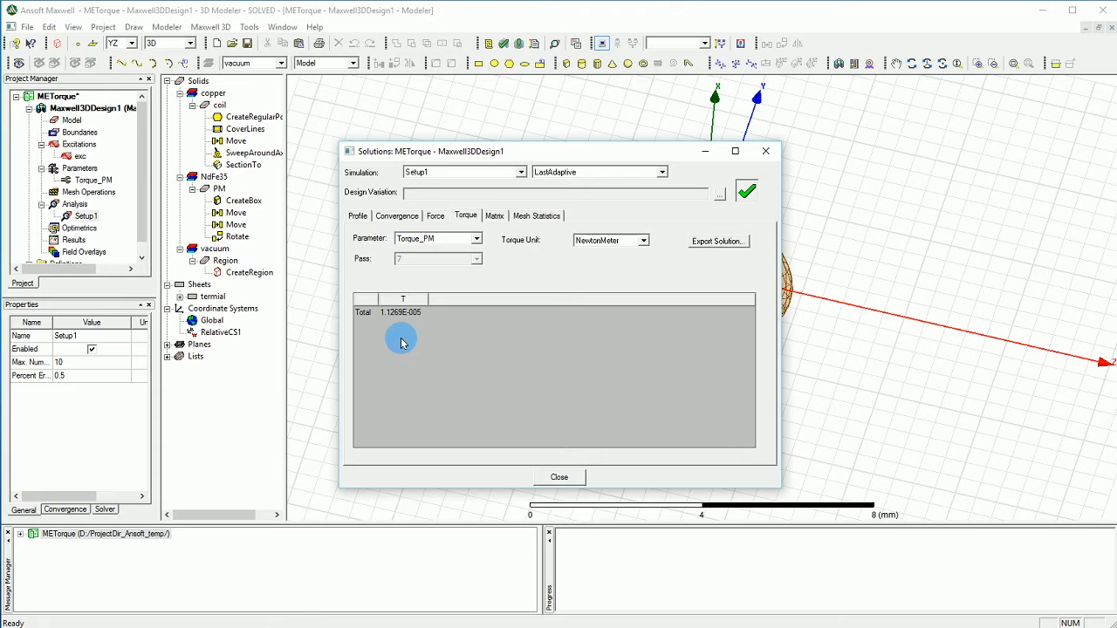
pyautogui.moveTo(427, 151); pyautogui.dragTo(487, 443)
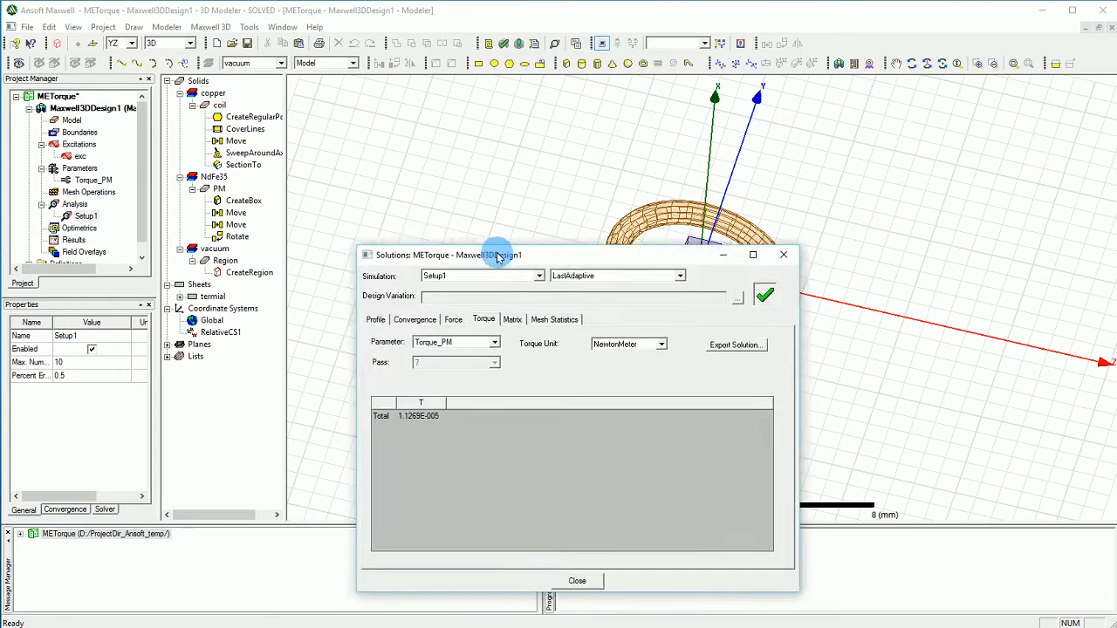
pyautogui.moveTo(497, 255); pyautogui.dragTo(500, 211)
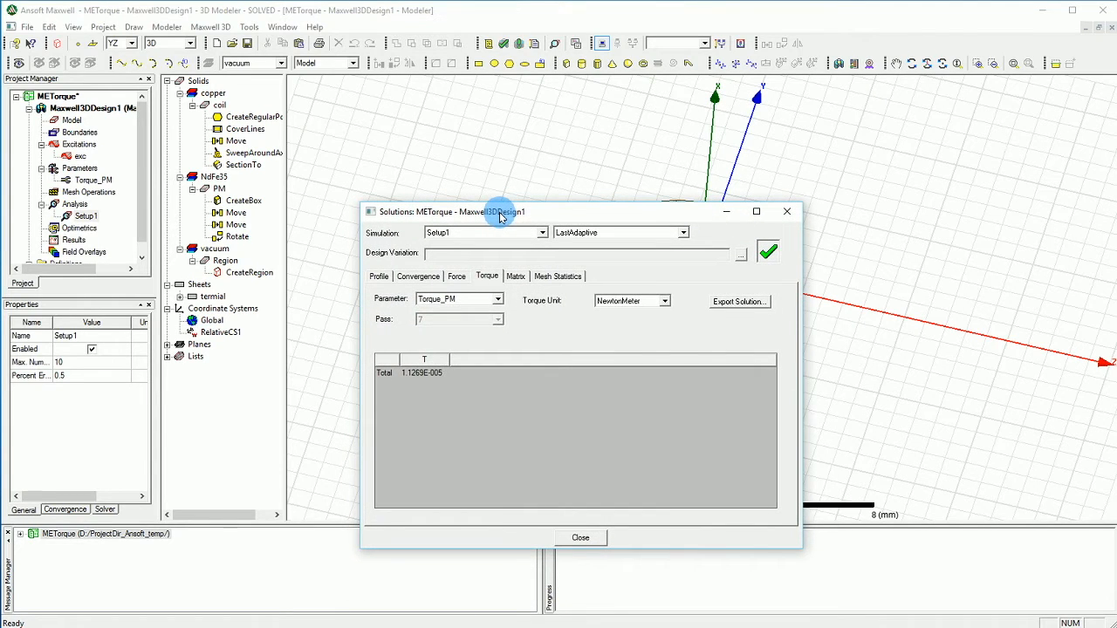
pyautogui.moveTo(498, 211); pyautogui.dragTo(511, 184)
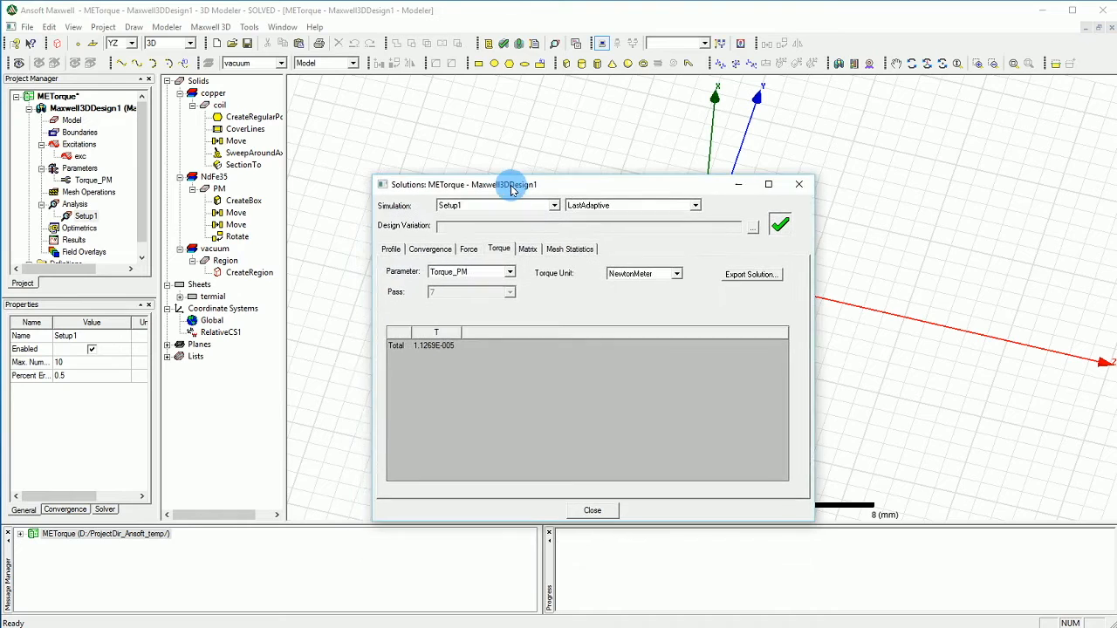
pyautogui.click(391, 249)
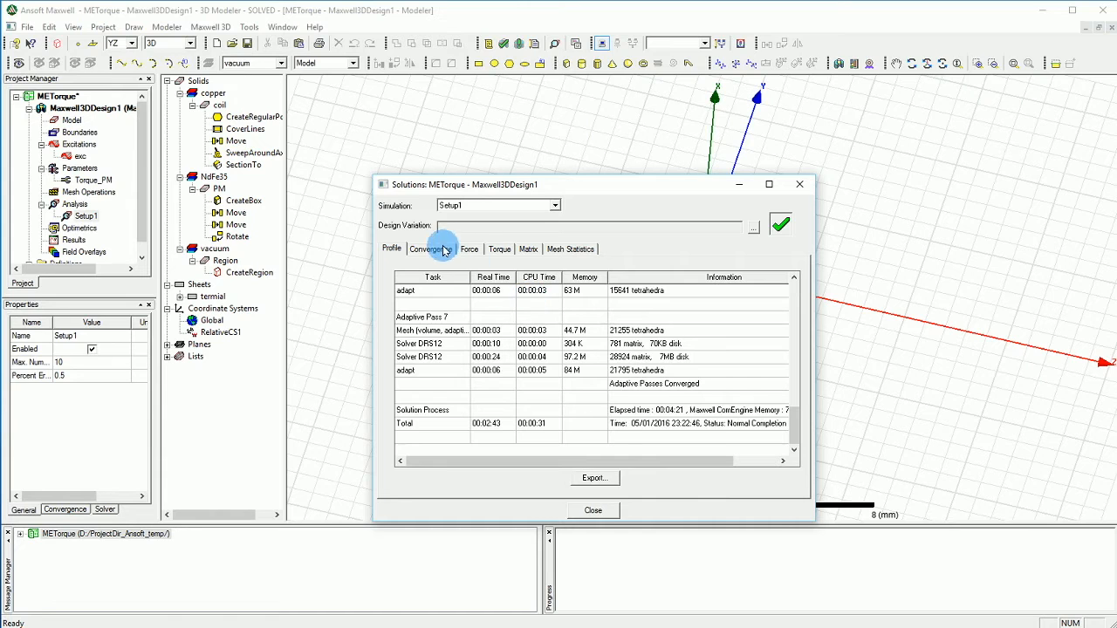
# Plot Delta Energy (%) versus Pass on the Convergence tab and open Y-axis scaling settings.
pyautogui.click(427, 249)
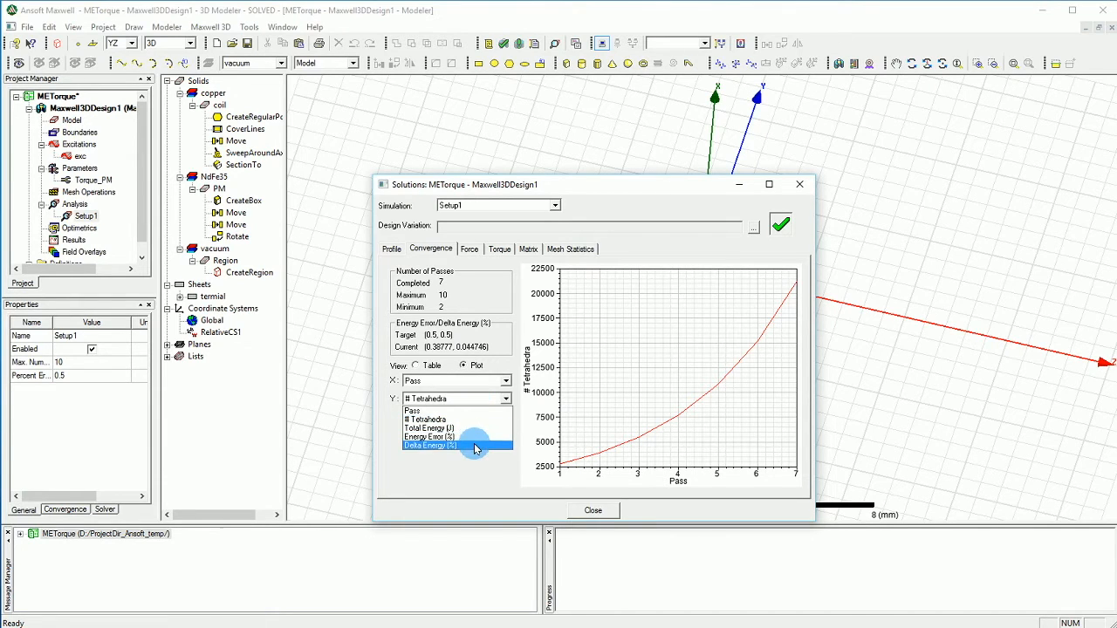
pyautogui.click(429, 445)
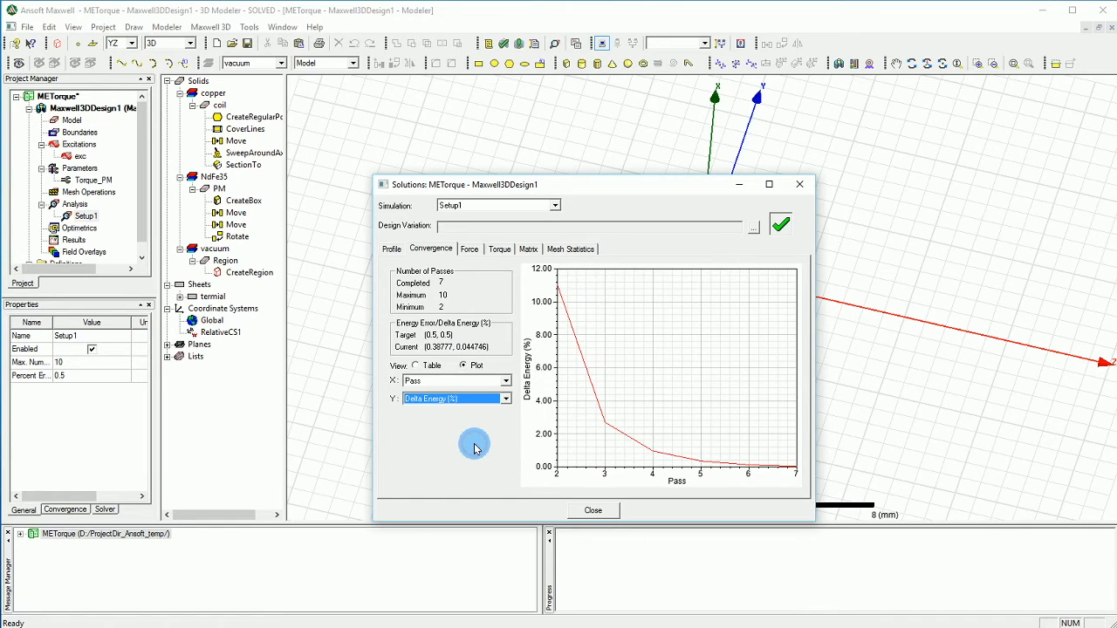
pyautogui.moveTo(495, 423)
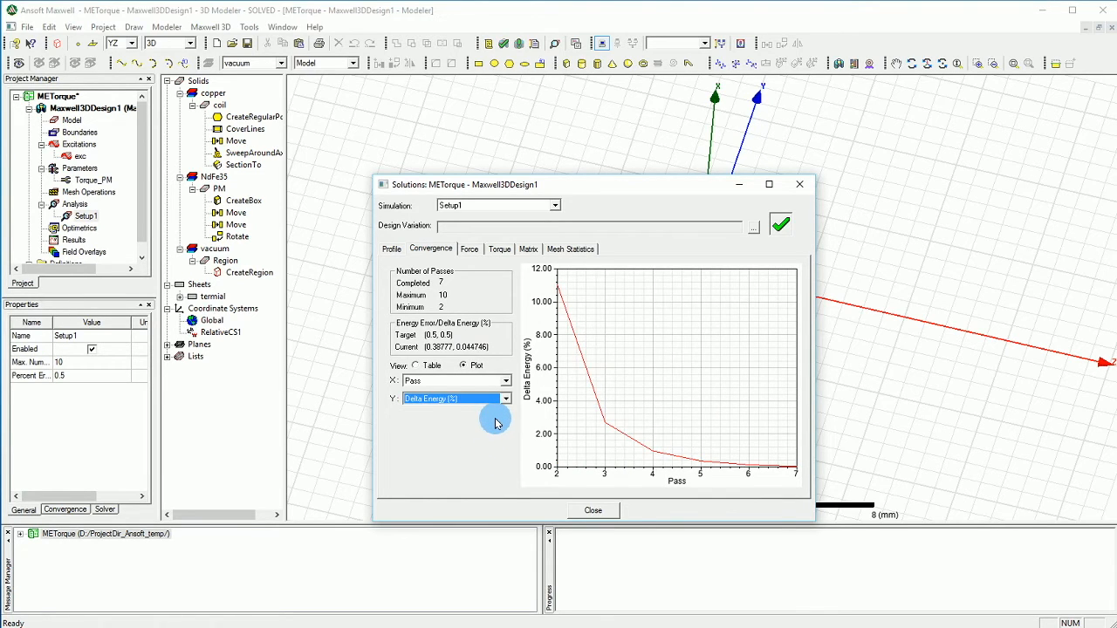
pyautogui.moveTo(488, 422)
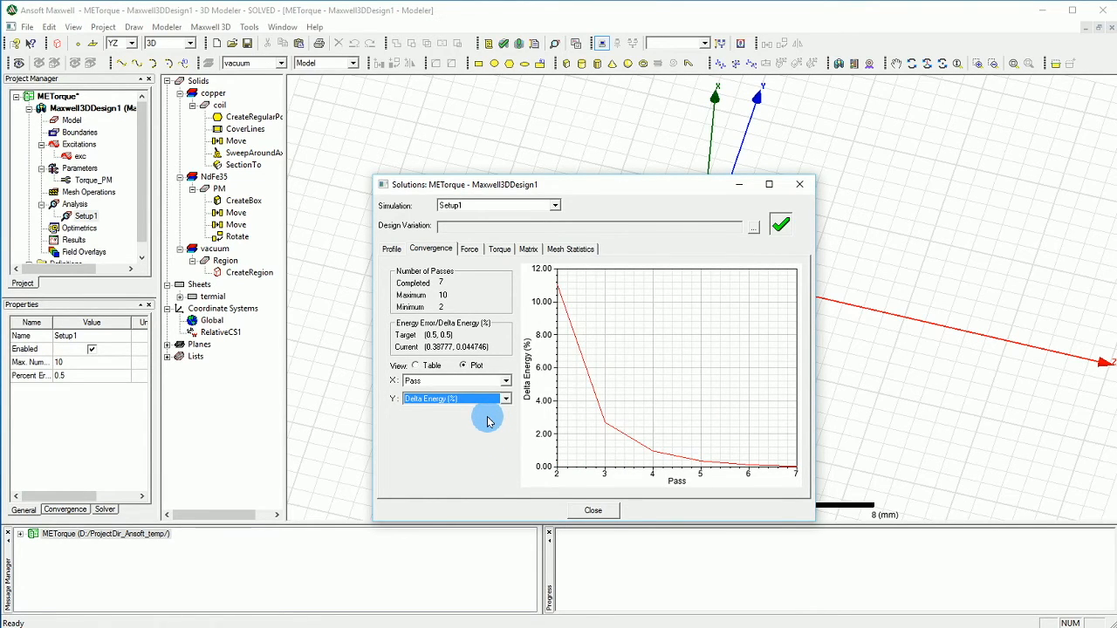
pyautogui.moveTo(544, 288)
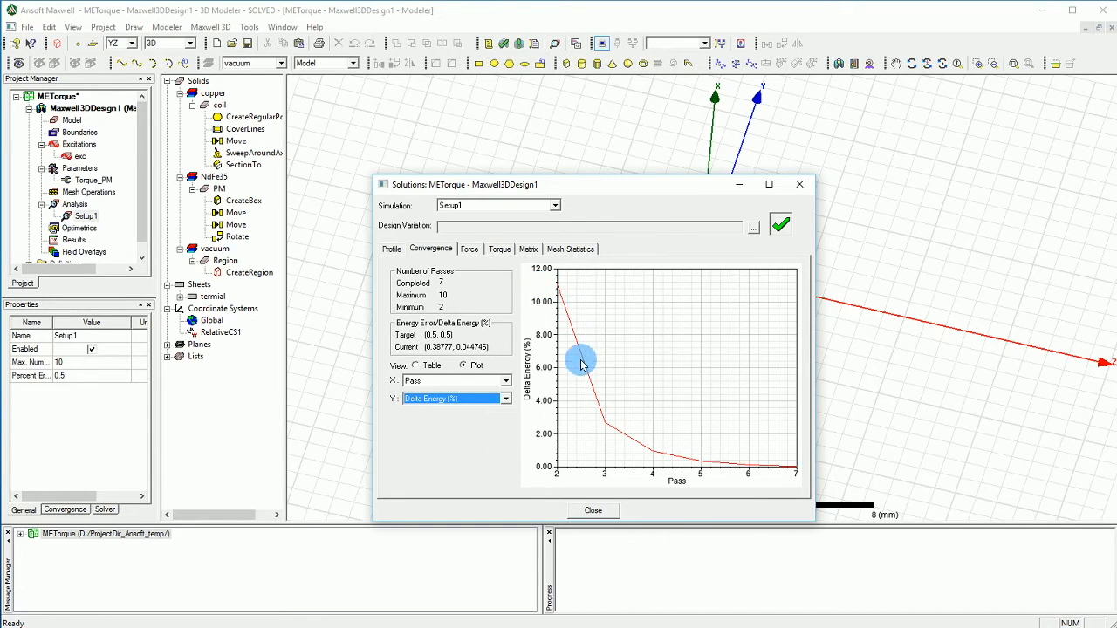
pyautogui.moveTo(703, 472)
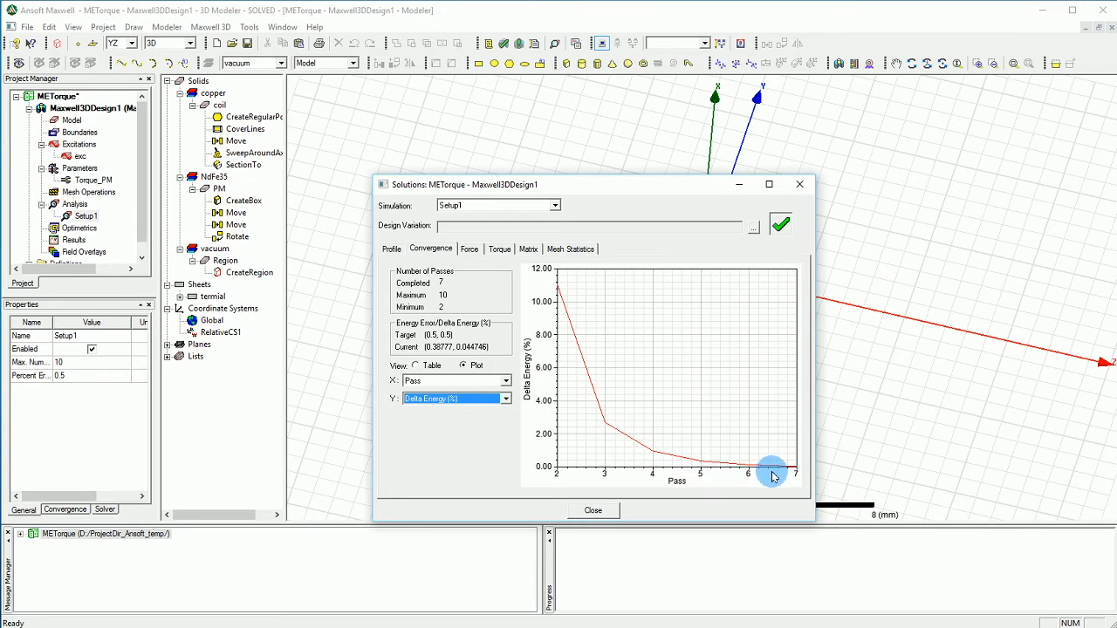
pyautogui.moveTo(574, 385)
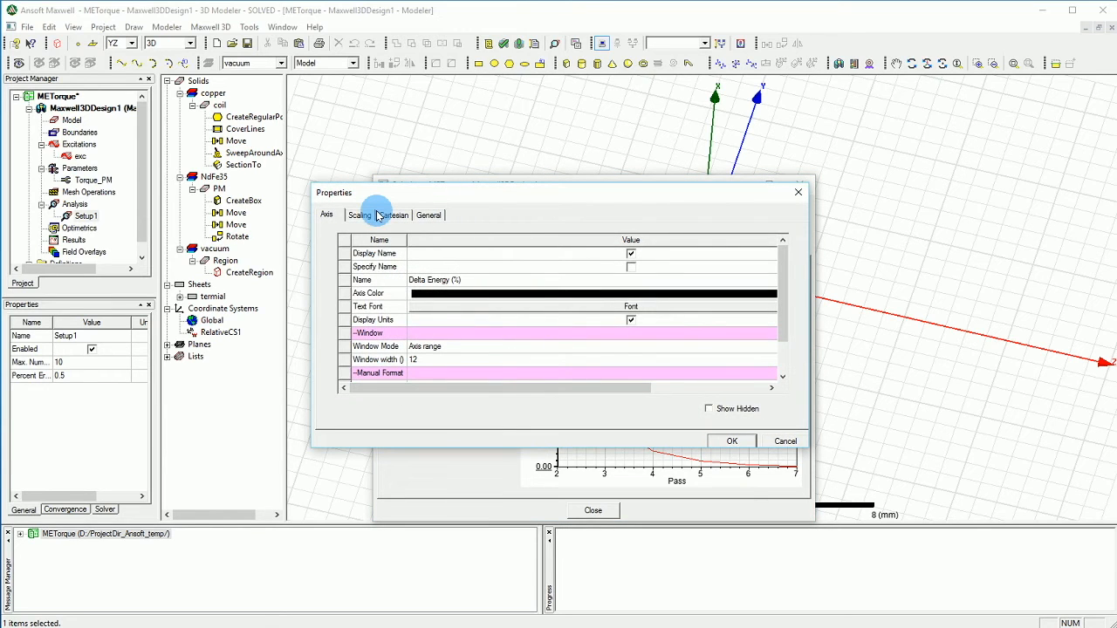
pyautogui.click(360, 214)
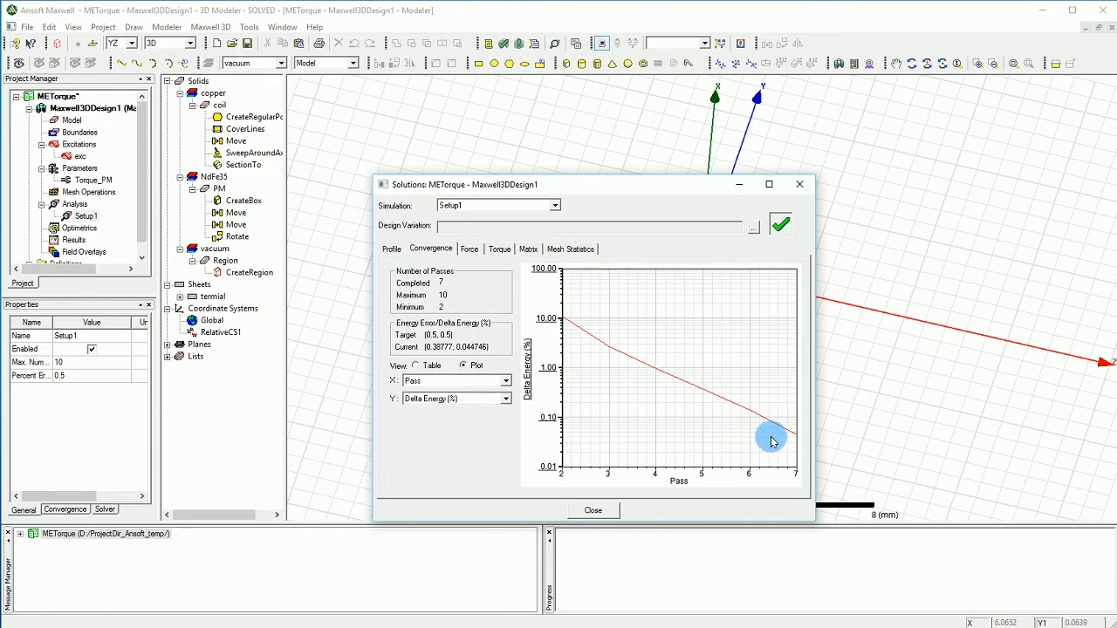
pyautogui.moveTo(581, 340)
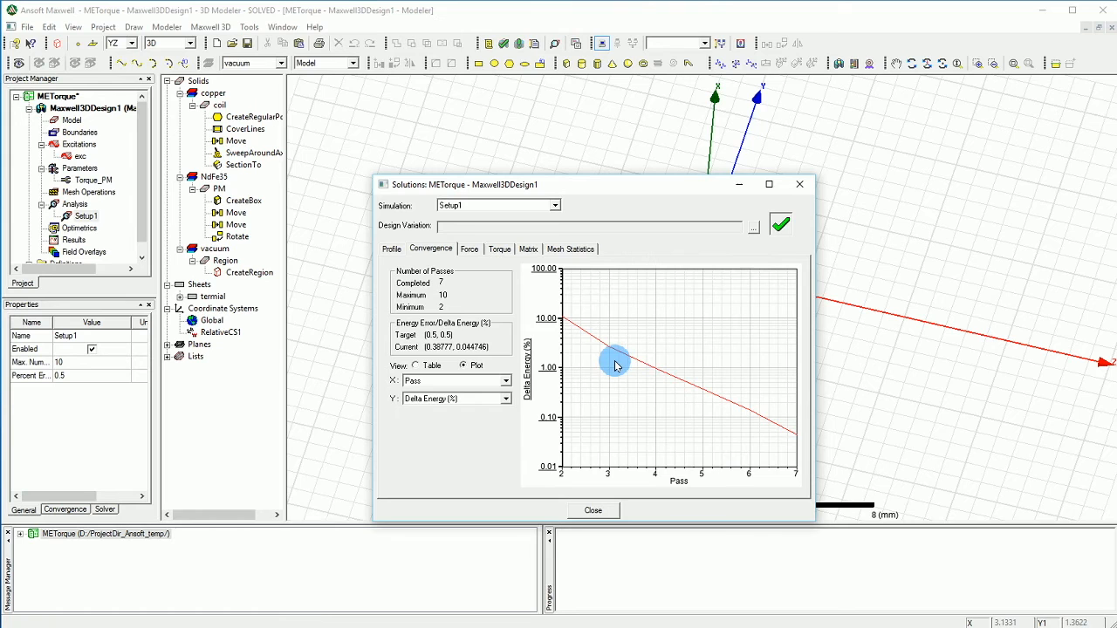
pyautogui.moveTo(620, 364)
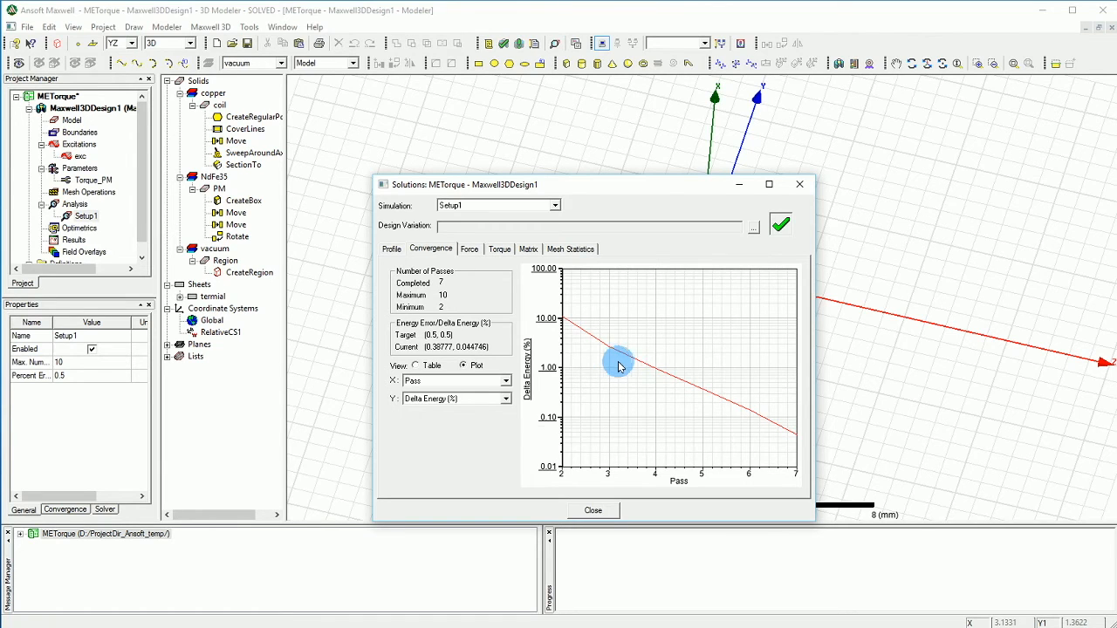
pyautogui.moveTo(731, 428)
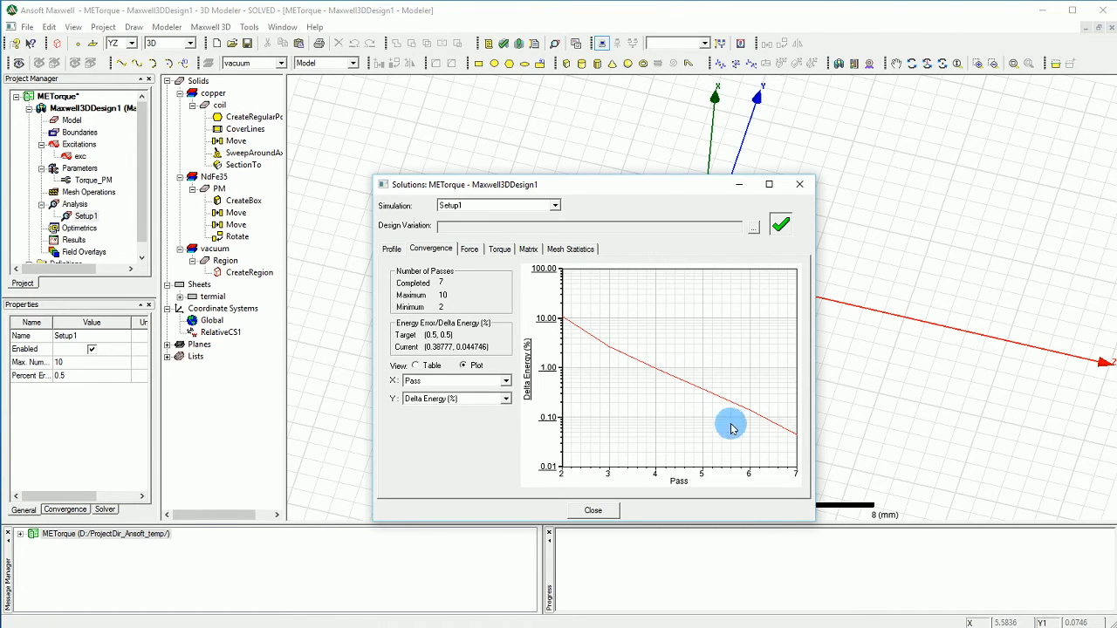
pyautogui.moveTo(750, 368)
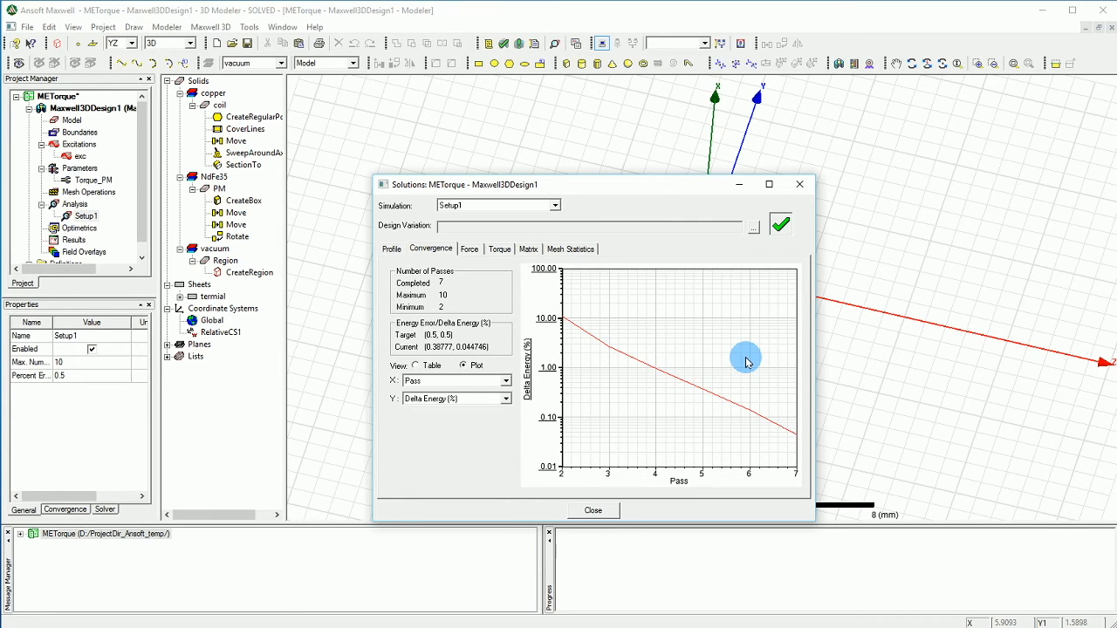
pyautogui.moveTo(566, 327)
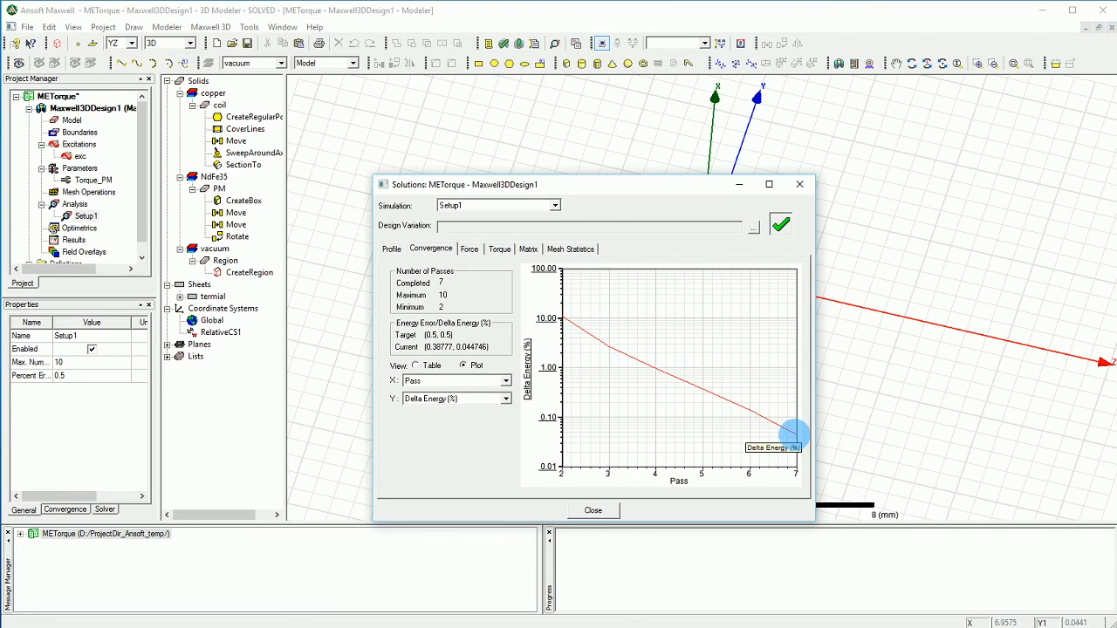
pyautogui.moveTo(596, 345)
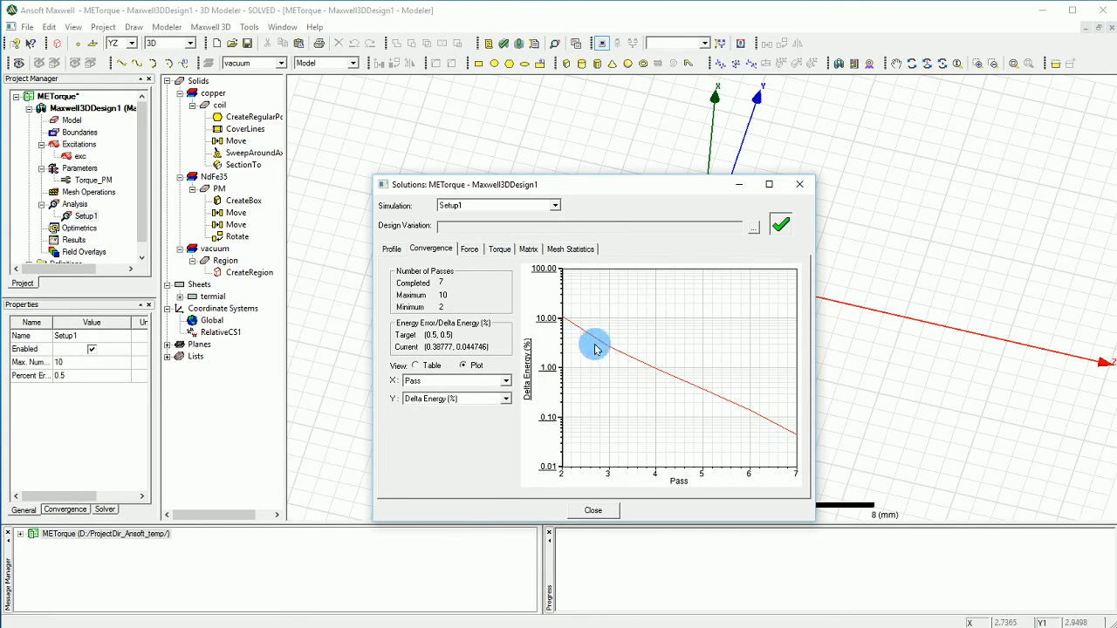